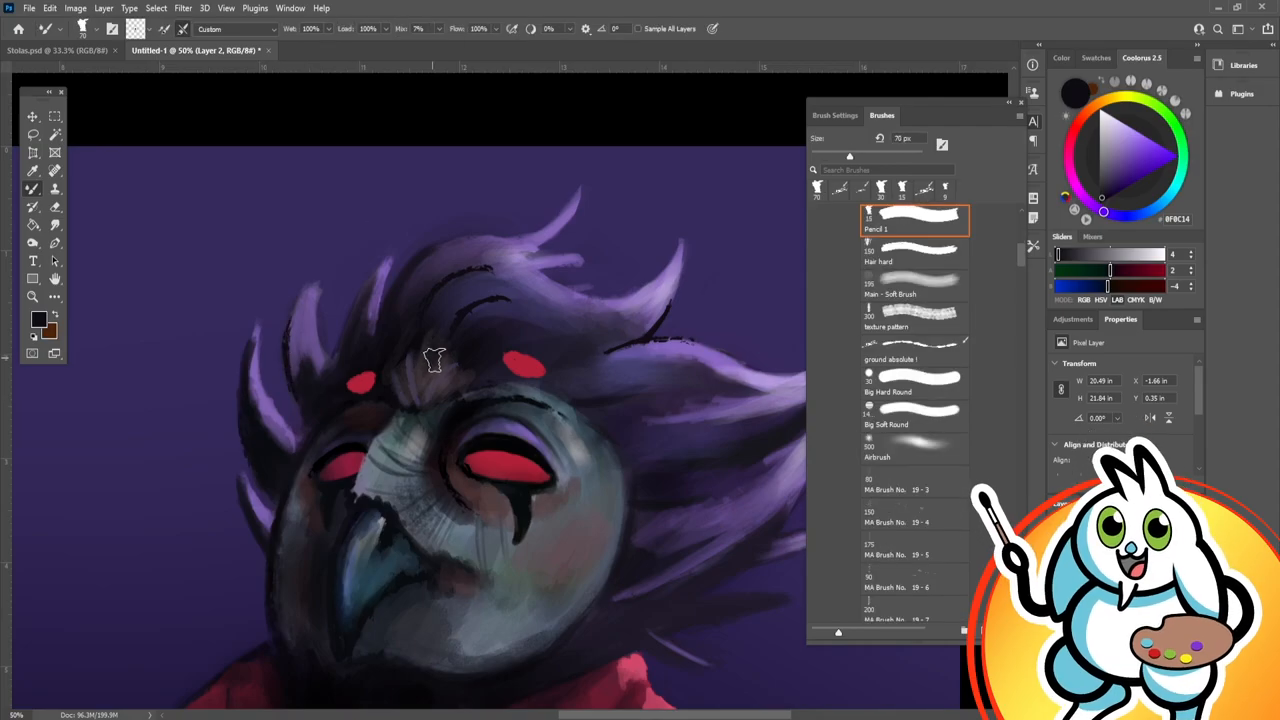
- Blend the feather shading around the red eyes and beak, then start on the coat and gloved hand
click(890, 365)
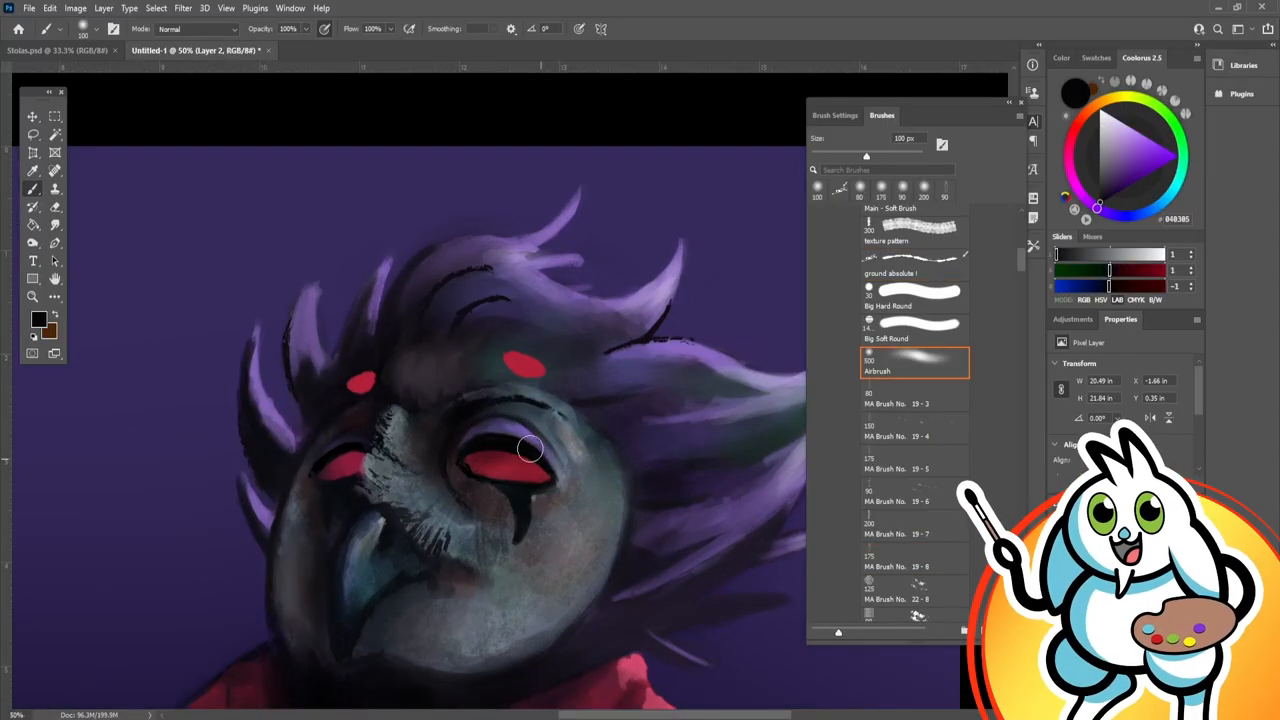
click(914, 262)
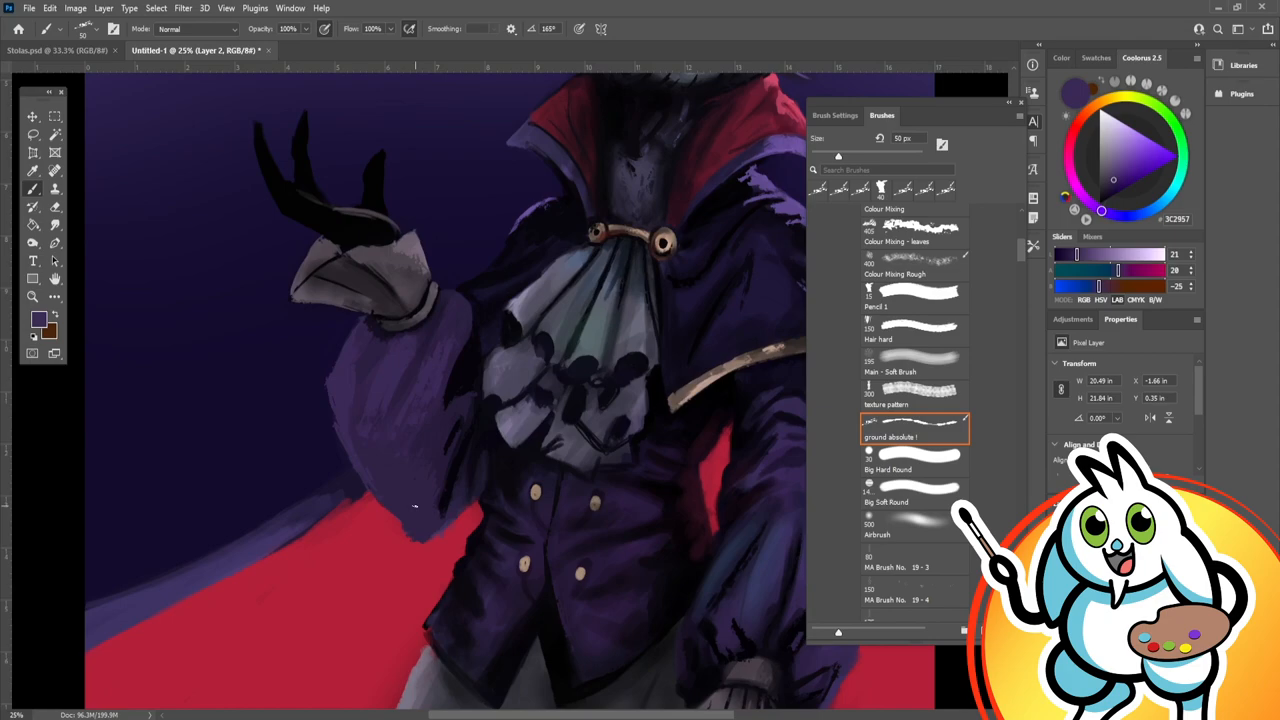
- Shade the cravat, gloved hand, coat's lower edge and grey trousers with purple and grey
click(912, 360)
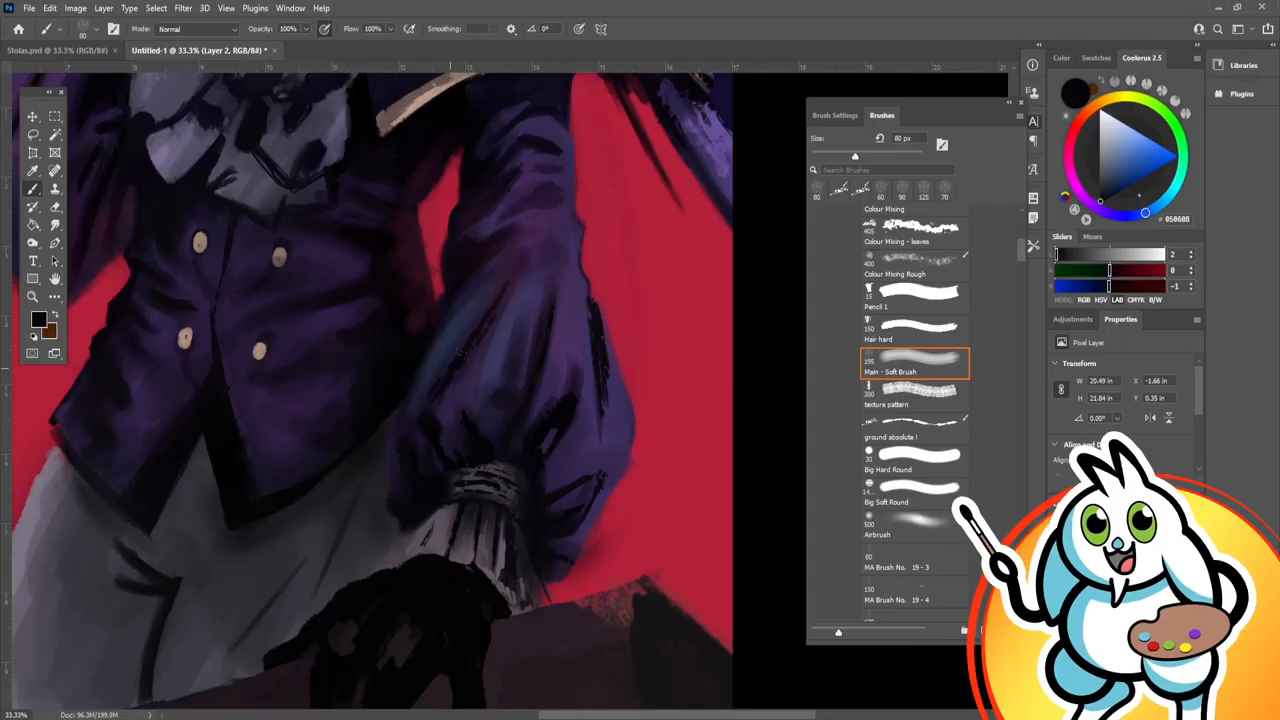
click(915, 427)
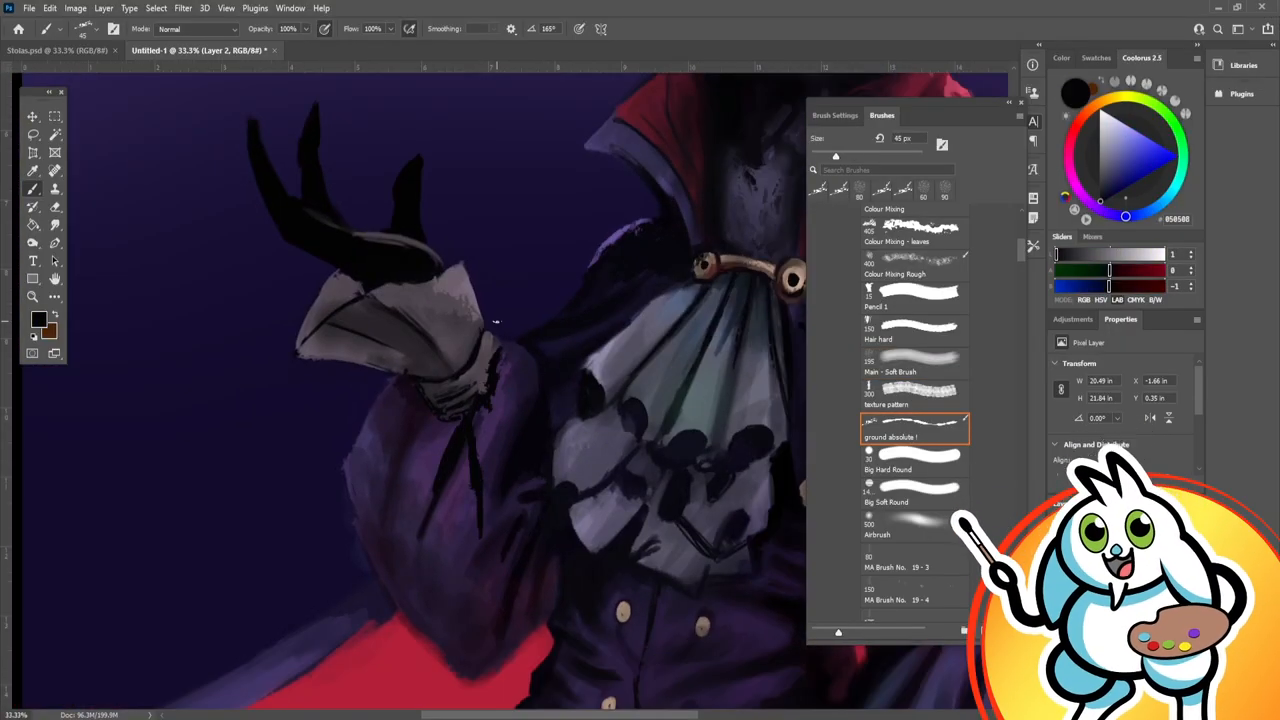
click(915, 362)
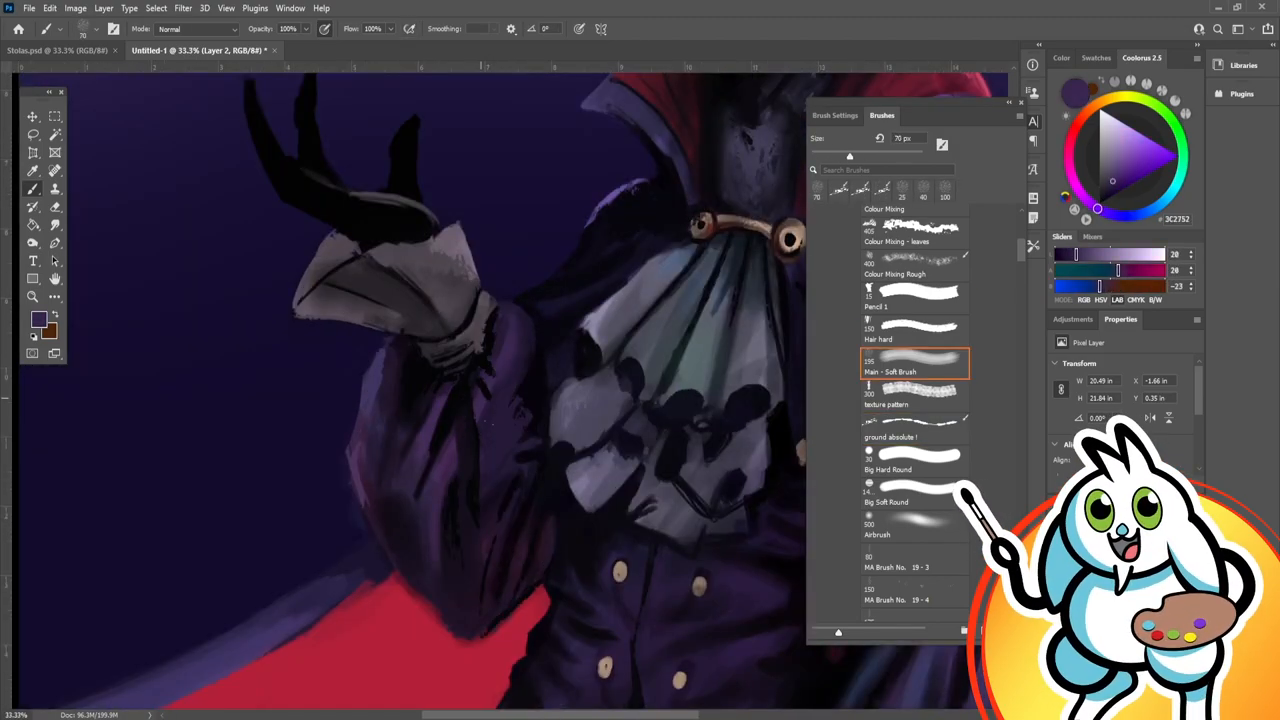
click(915, 425)
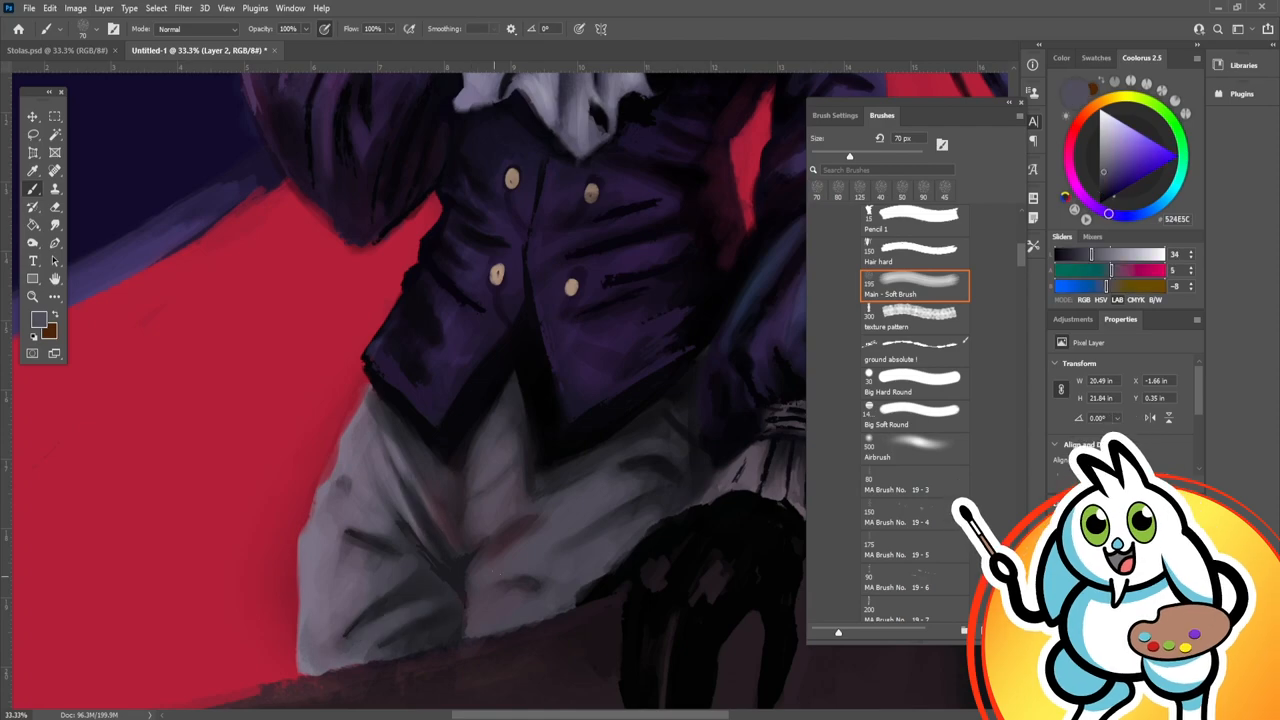
- Paint a purple nebula speckled with stars behind the figure in Stolas 1.psd
click(913, 255)
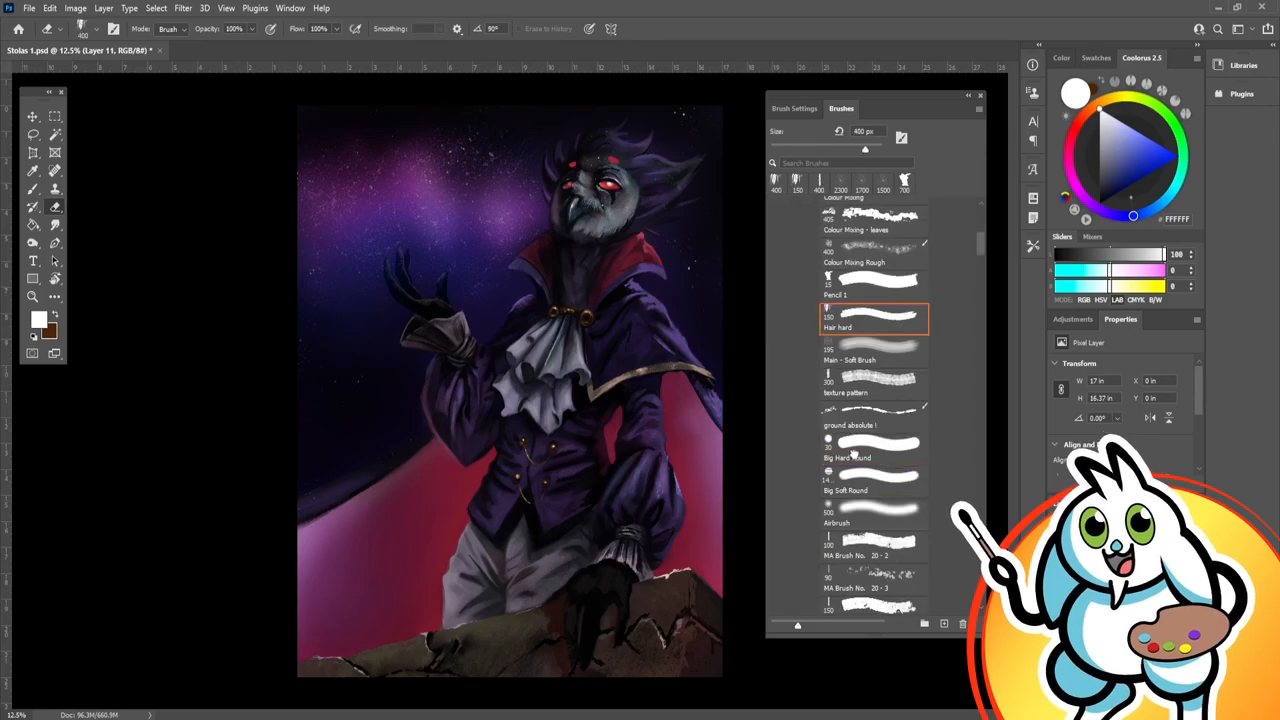
- Airbrush magenta-pink light over the owl face and brighten the red eyes
click(875, 303)
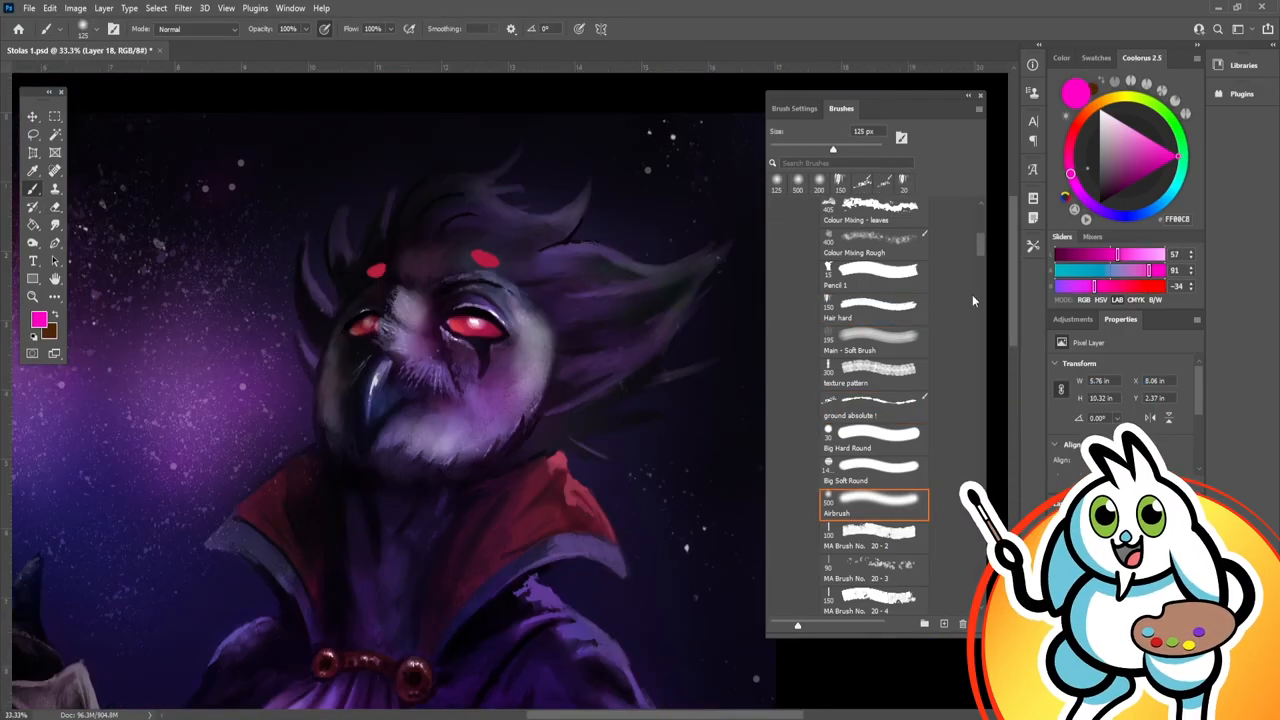
- Paint a pale moon above the raised hand and scale its white glow with Ctrl+T
click(875, 405)
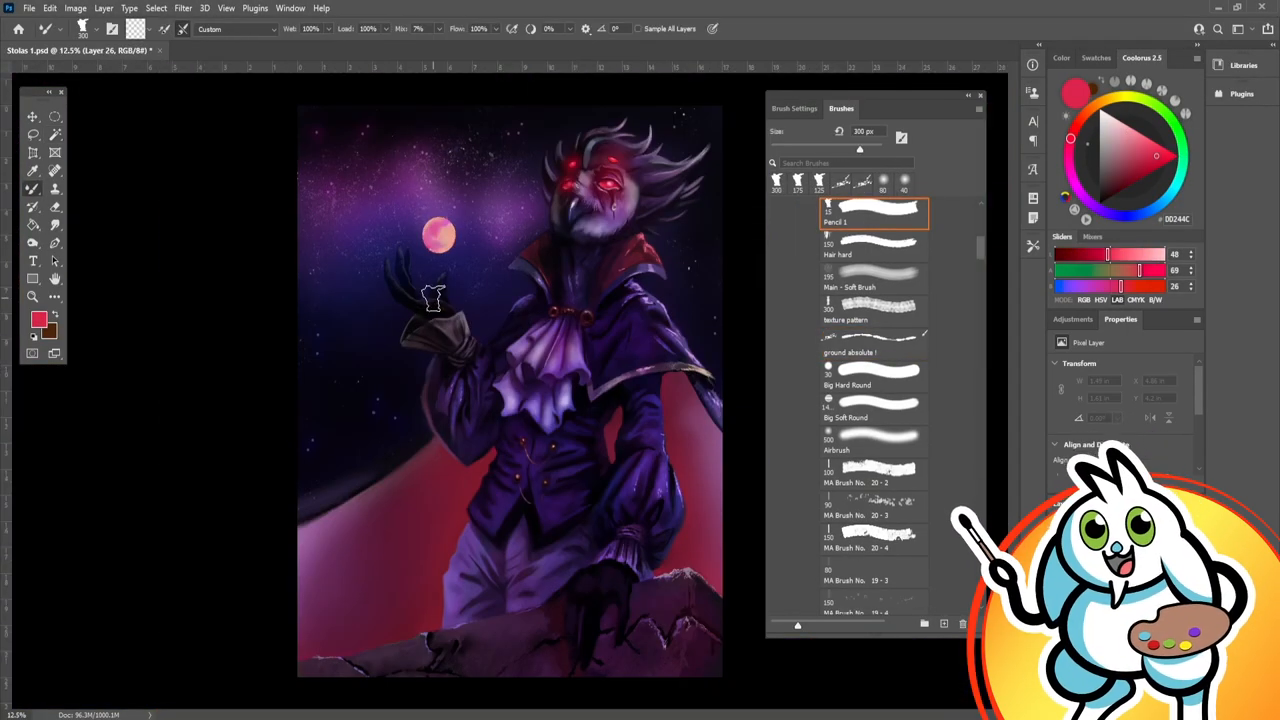
key(ctrl+t)
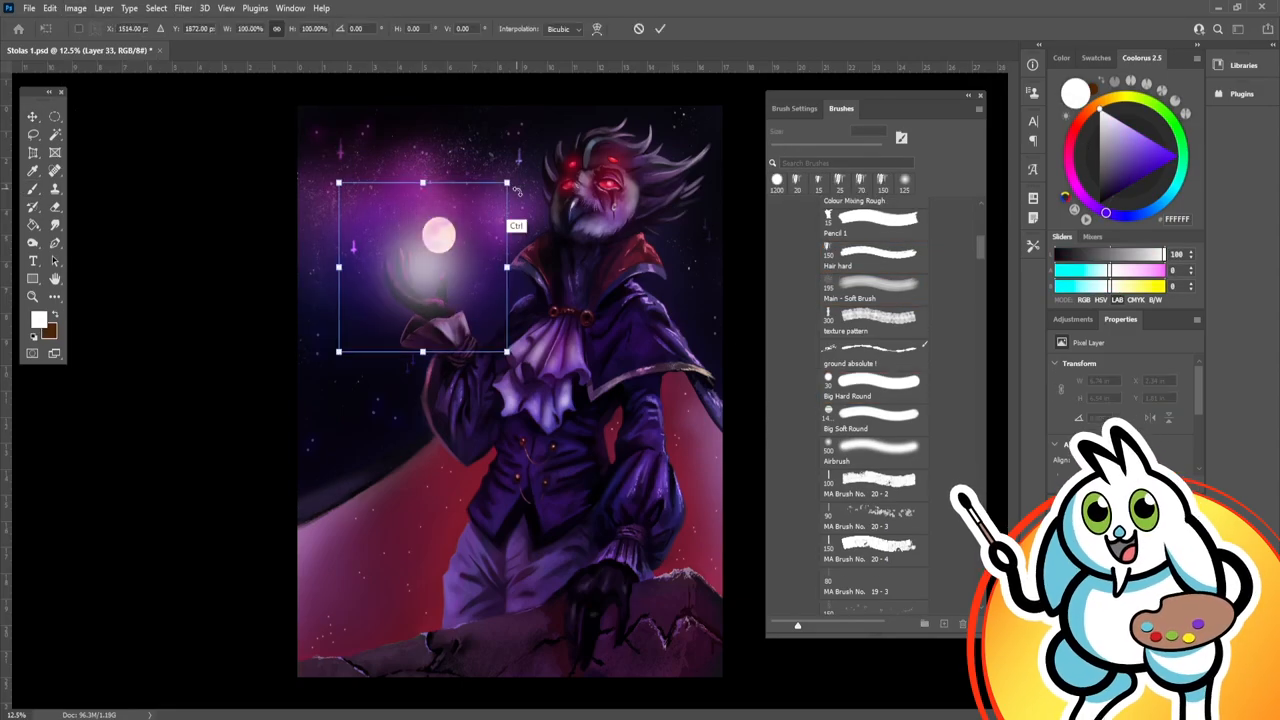